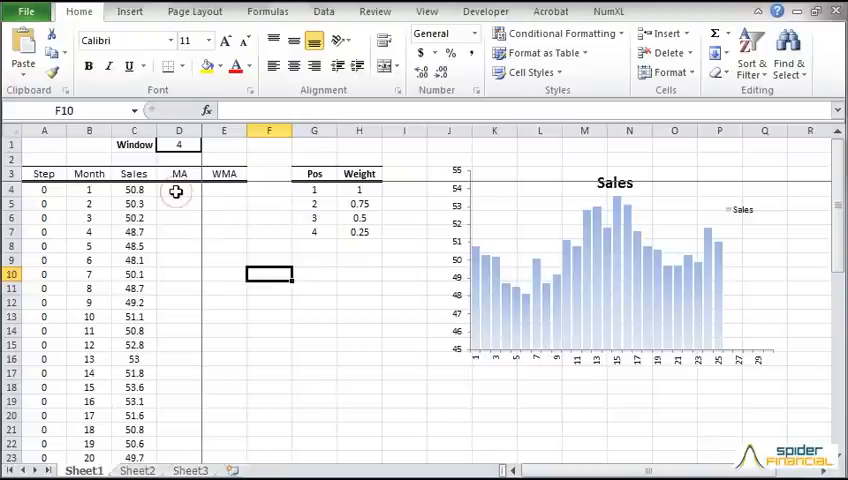
Step: Build the D4 formula =WMA(C4, 1, $D$1, $A4) using Function Arguments
{"action": "type", "text": "=WMA("}
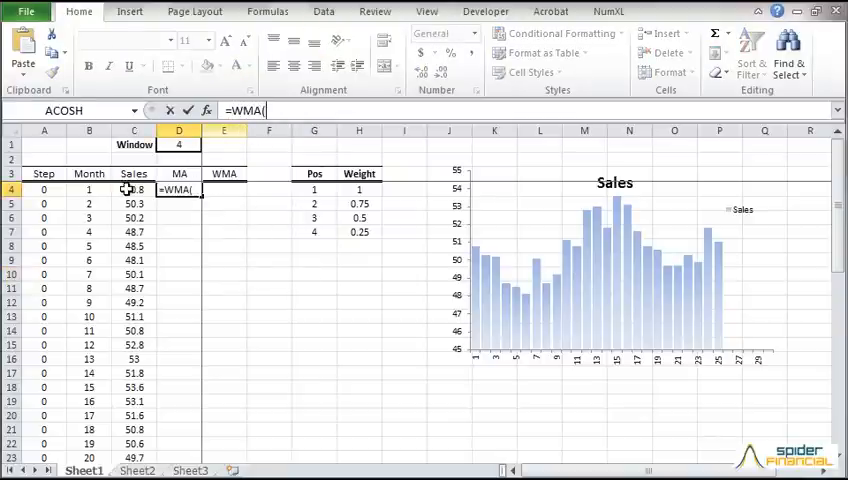
{"action": "left_click", "coordinate": [133, 189]}
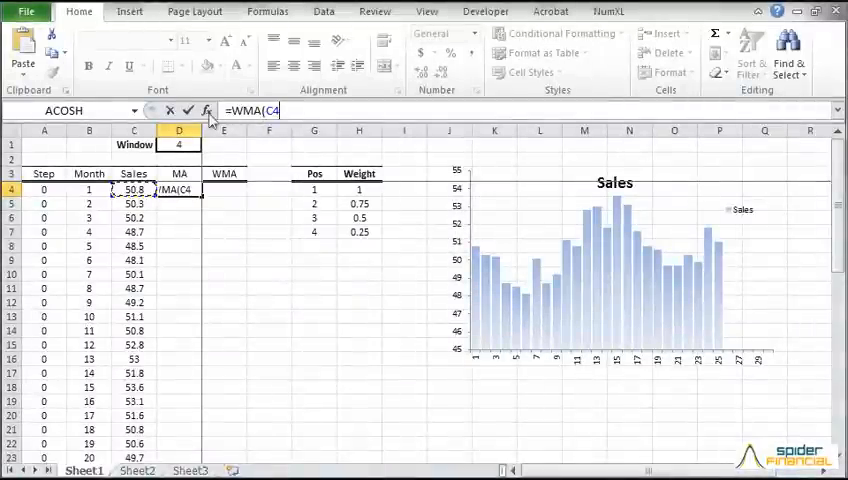
{"action": "left_click", "coordinate": [207, 111]}
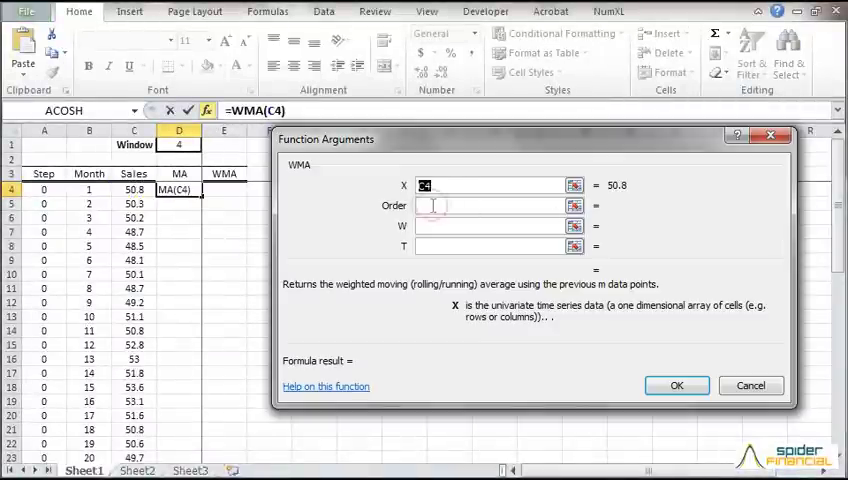
{"action": "type", "text": "1"}
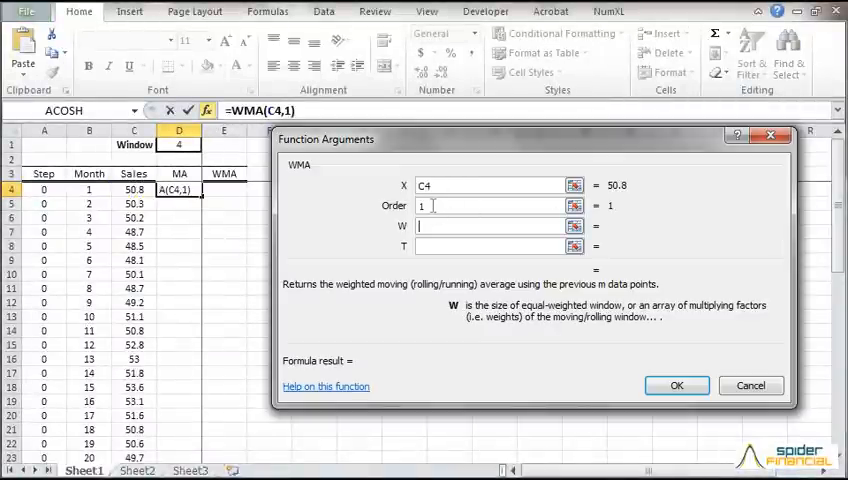
{"action": "type", "text": "$D$1"}
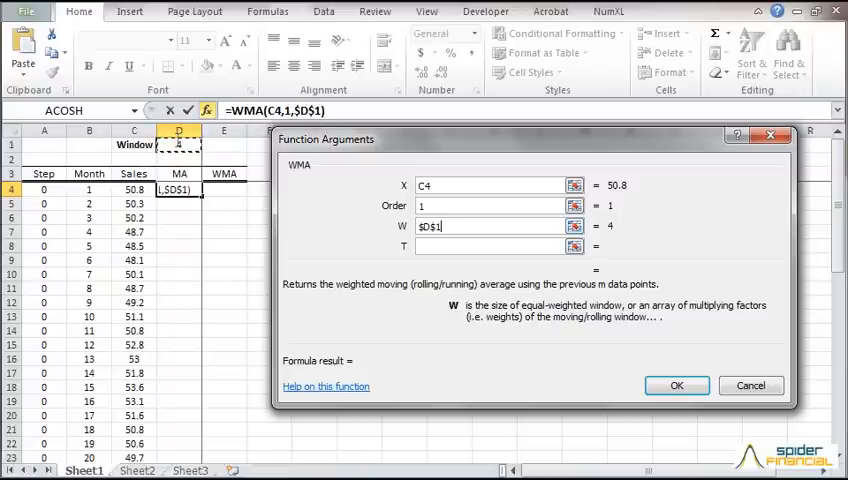
{"action": "left_click", "coordinate": [490, 245]}
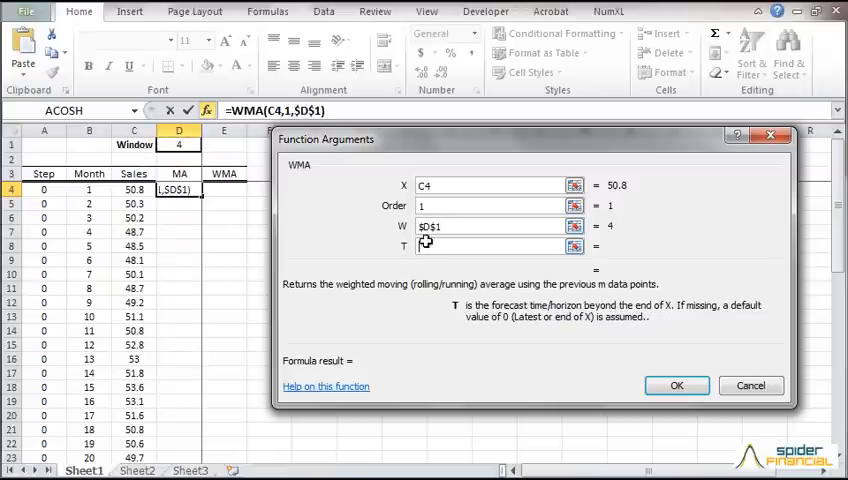
{"action": "left_click", "coordinate": [490, 245]}
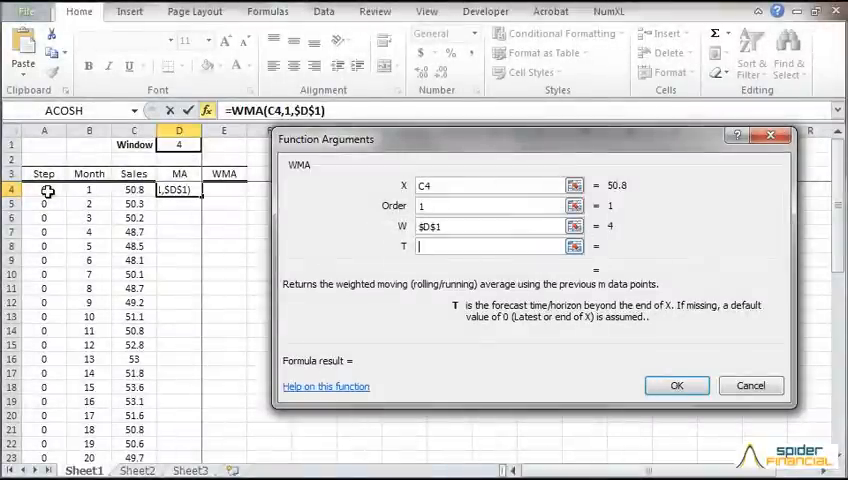
{"action": "type", "text": "A4"}
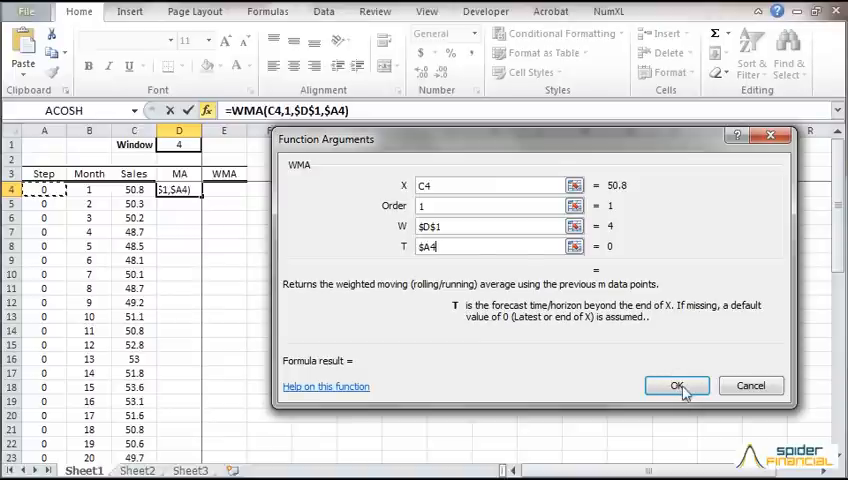
{"action": "left_click", "coordinate": [674, 385]}
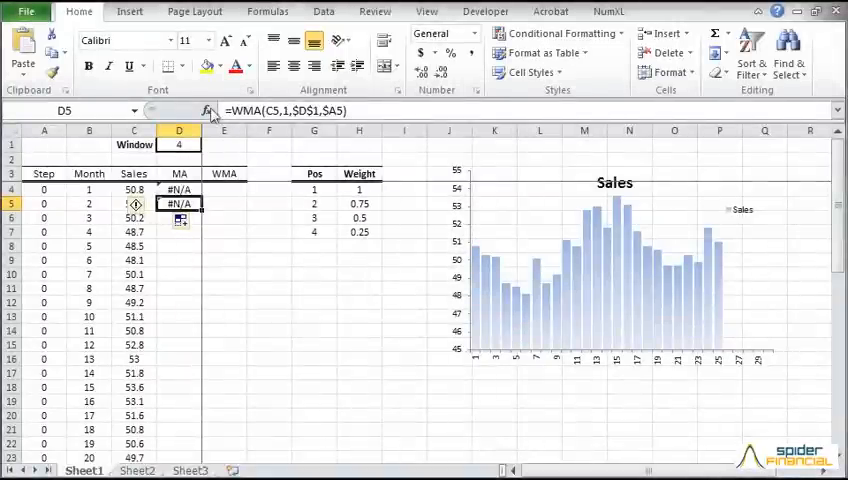
Step: Change D5's series argument to the expanding range $C$4:C5 and confirm
{"action": "left_click", "coordinate": [205, 111]}
{"action": "type", "text": "$C$4:C5"}
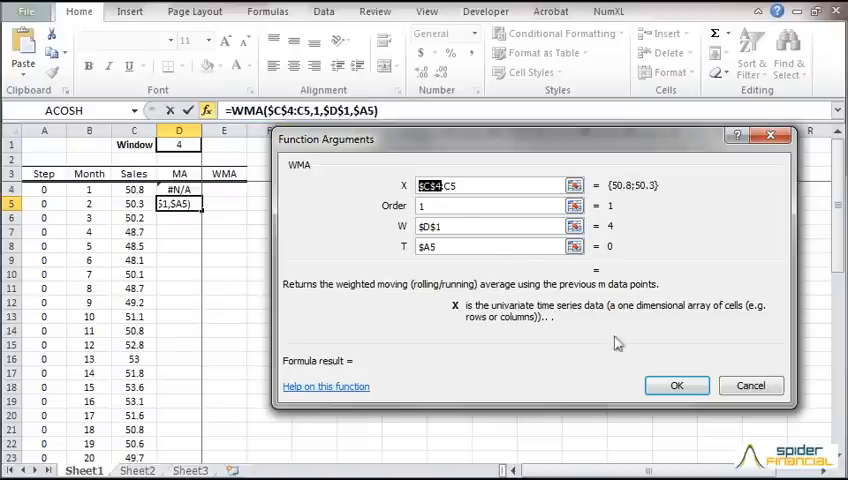
{"action": "left_click", "coordinate": [676, 385]}
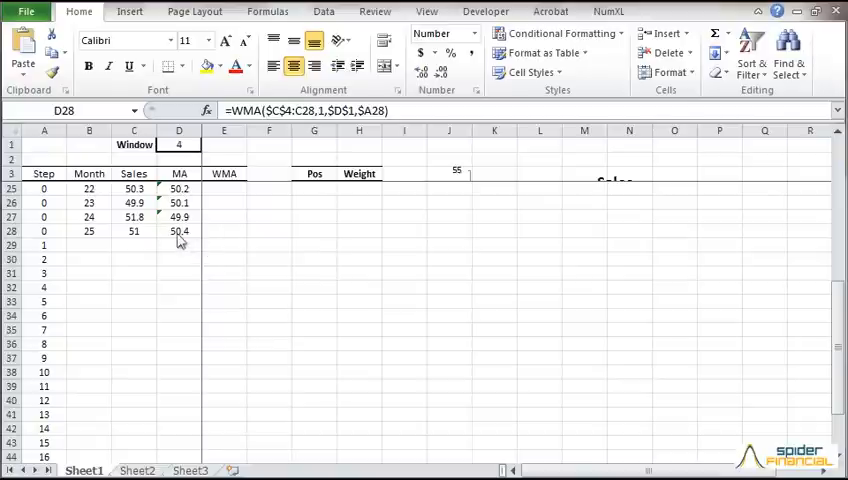
Step: Make the D29 forecast range end absolute at $C$28 and commit it
{"action": "left_click", "coordinate": [179, 231]}
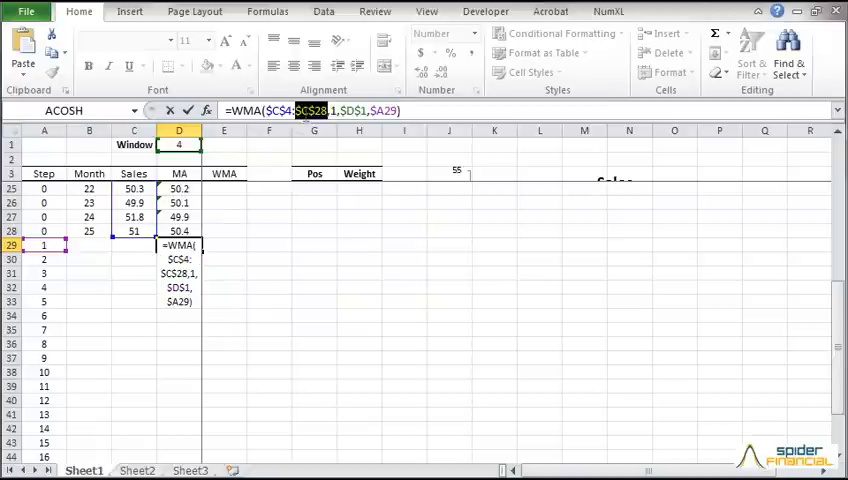
{"action": "key", "text": "Enter"}
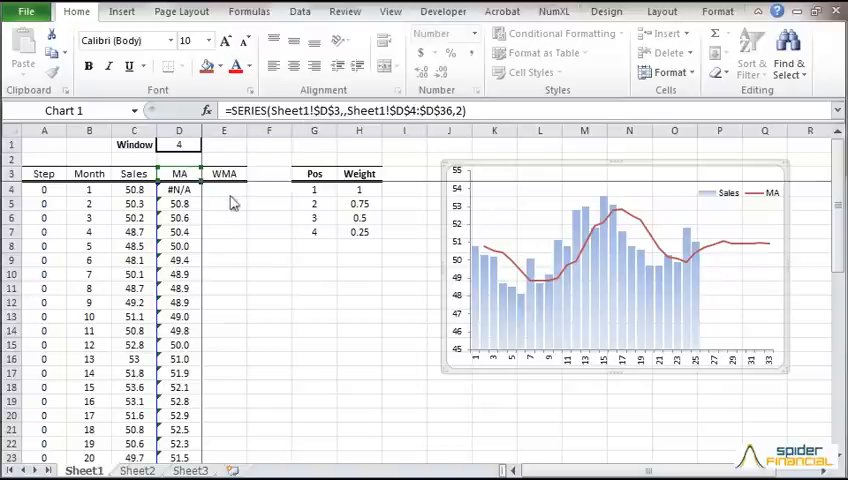
{"action": "left_click", "coordinate": [223, 189]}
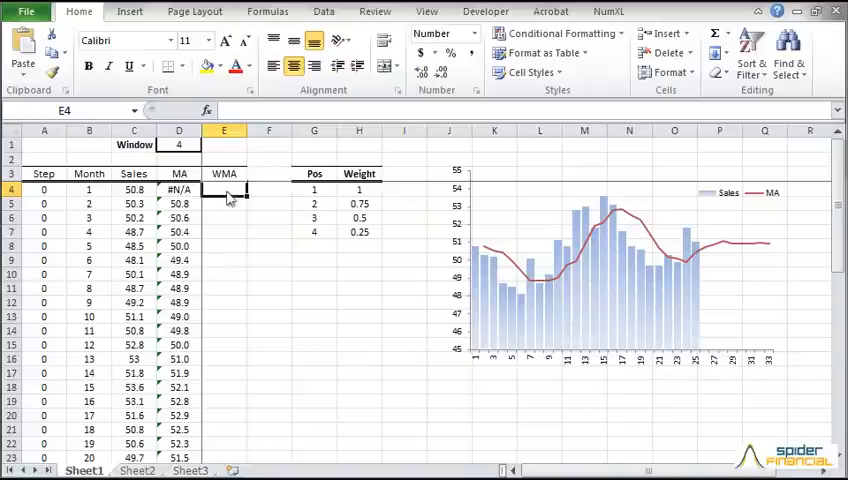
Step: Build the E4 formula =WMA(C4, 1, $H$4:$H$7, $A4) using Function Arguments
{"action": "type", "text": "=WMA("}
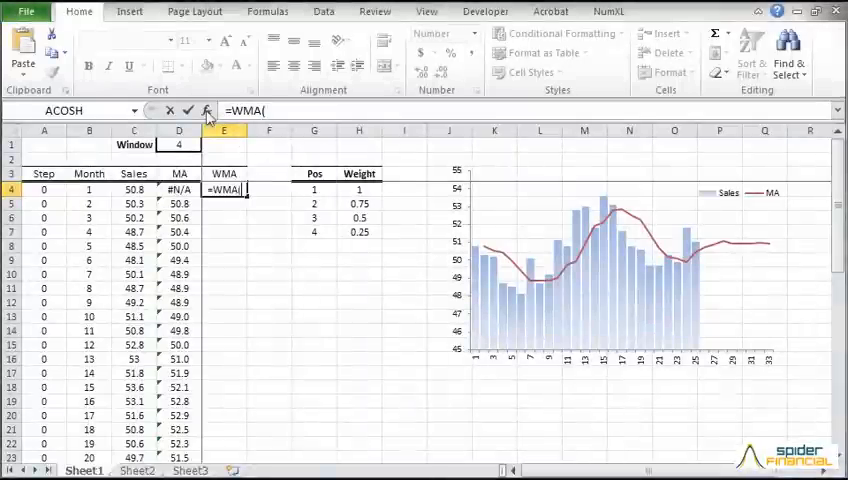
{"action": "left_click", "coordinate": [207, 111]}
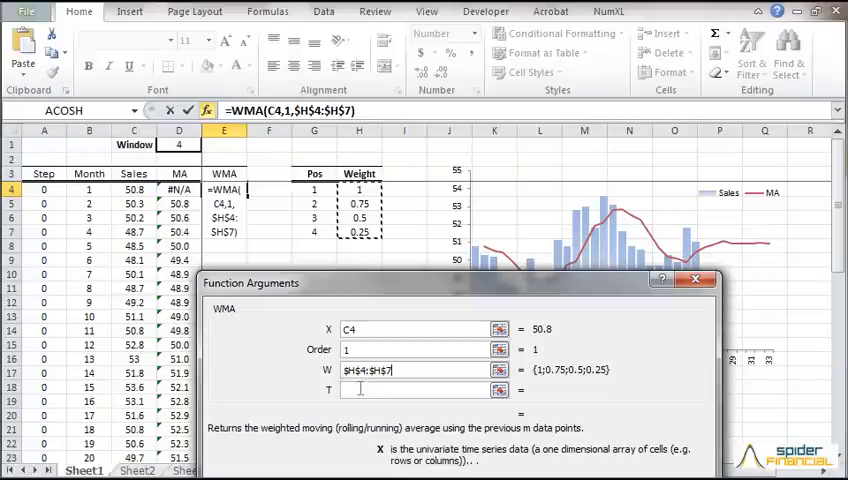
{"action": "type", "text": "$A4"}
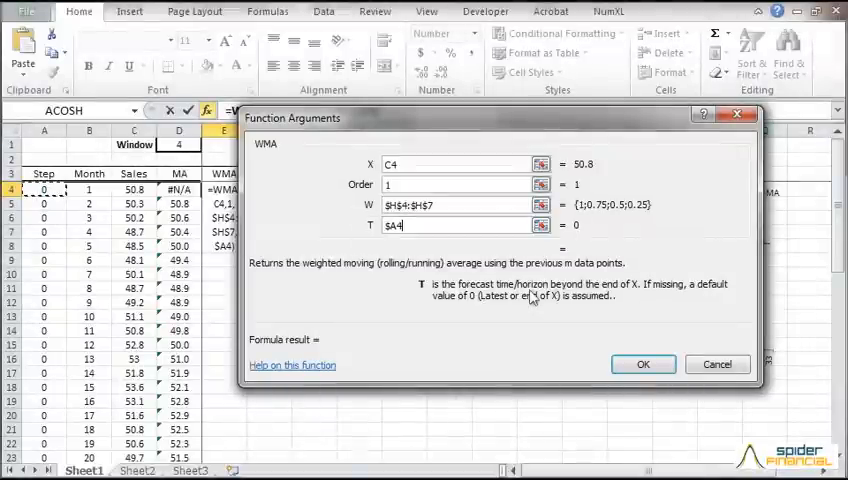
{"action": "mouse_move", "coordinate": [617, 364]}
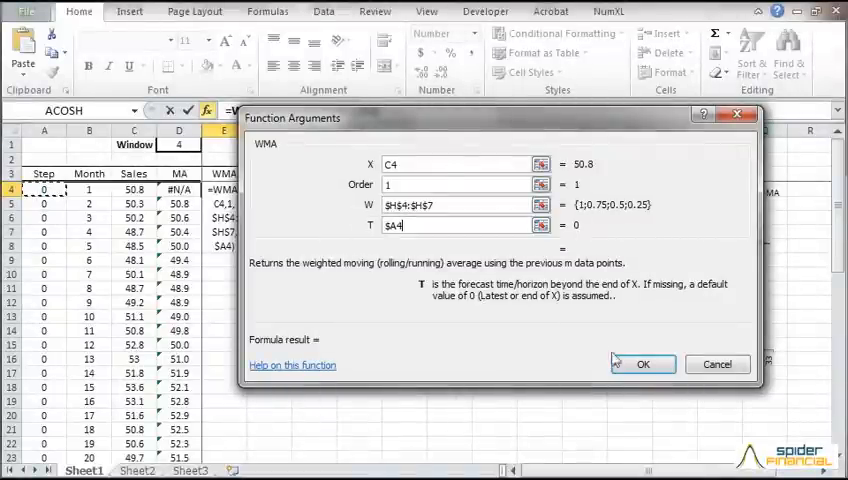
{"action": "left_click", "coordinate": [642, 364]}
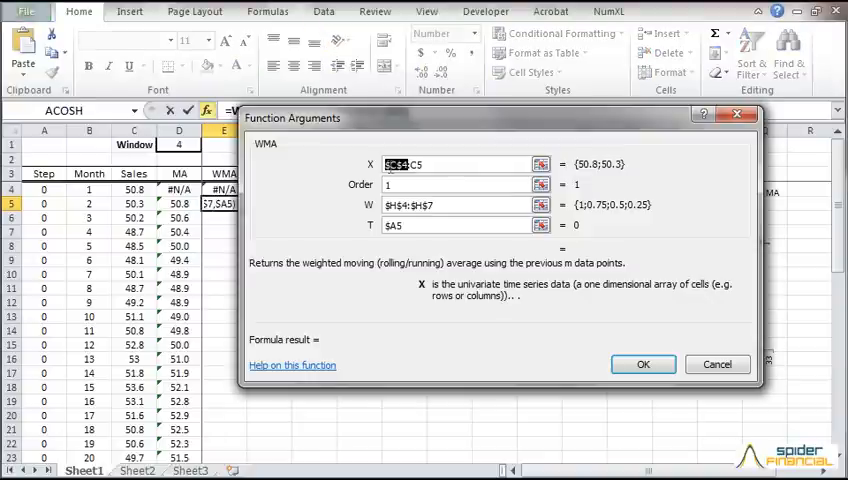
Step: Confirm E5's expanding $C$4:C5 range and fill the formula down to E28
{"action": "left_click", "coordinate": [643, 364]}
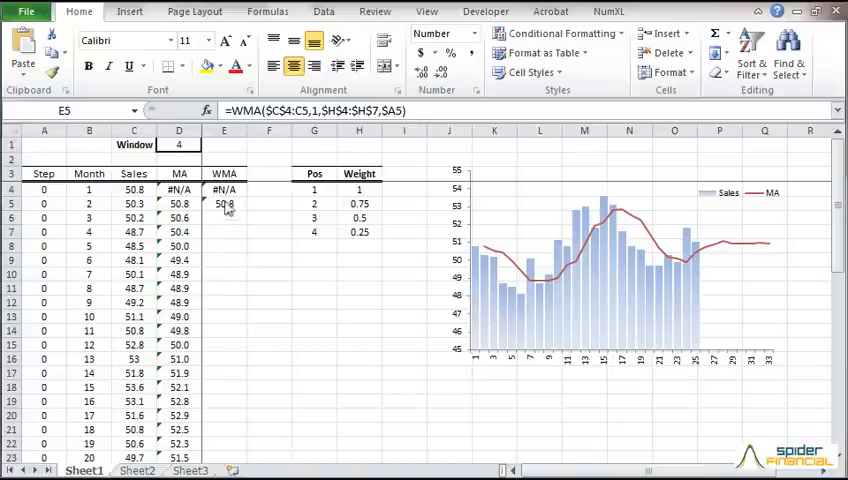
{"action": "left_click_drag", "start_coordinate": [224, 204], "coordinate": [224, 457]}
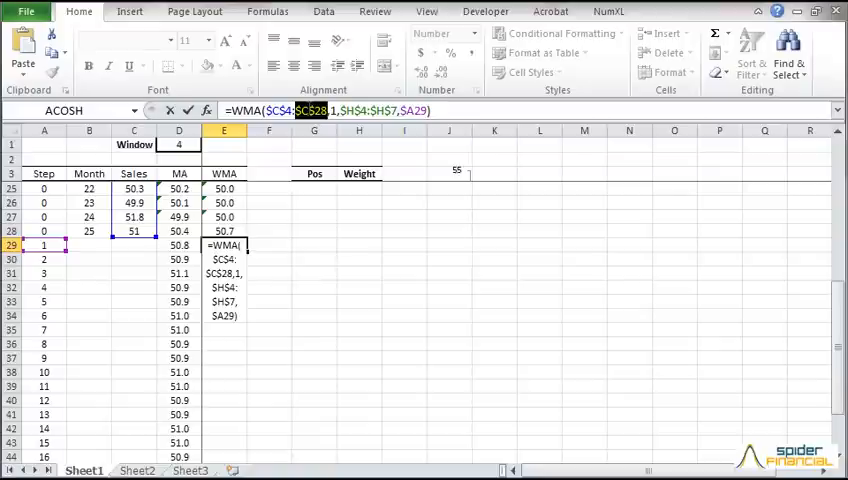
Step: Commit E29's fixed C4:C28 forecast formula and fill it down to E44
{"action": "key", "text": "Enter"}
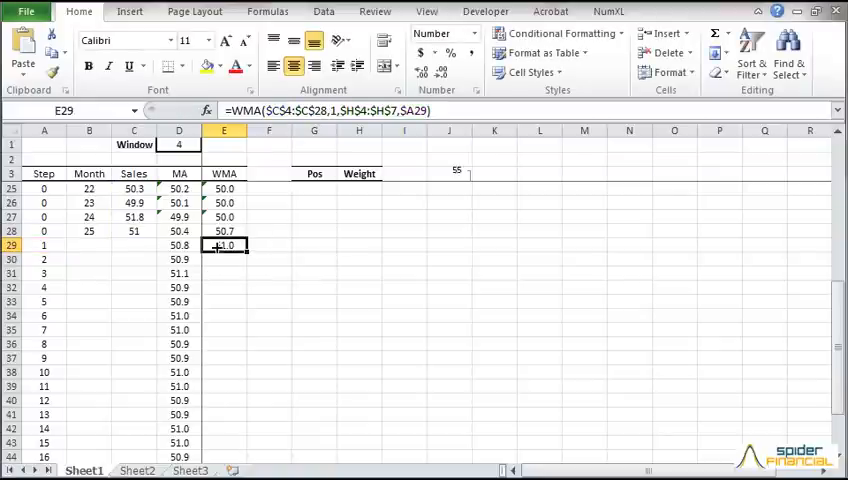
{"action": "left_click_drag", "start_coordinate": [224, 245], "coordinate": [224, 457]}
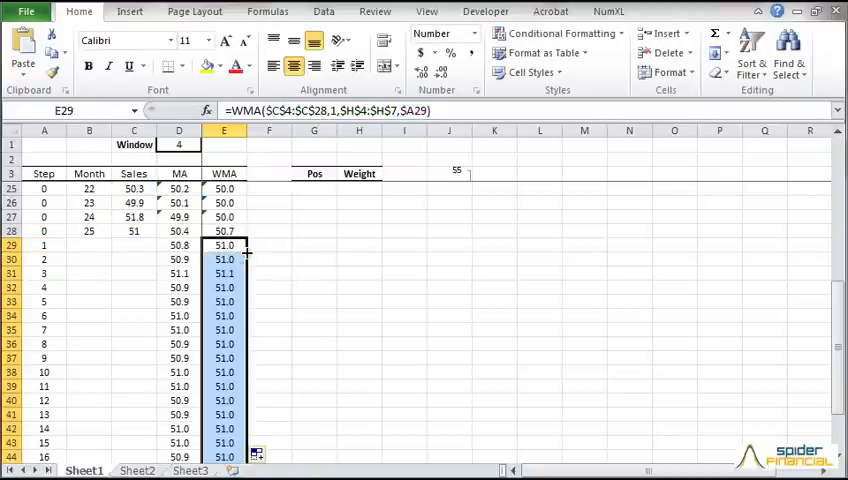